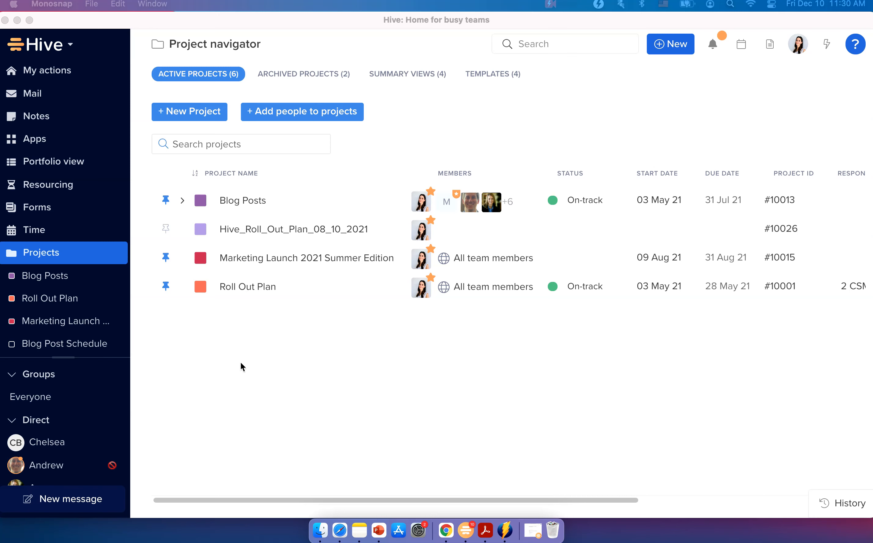
Step: Filter the project list by ID 10001 so only Roll Out Plan remains
{"action": "left_click", "coordinate": [241, 145]}
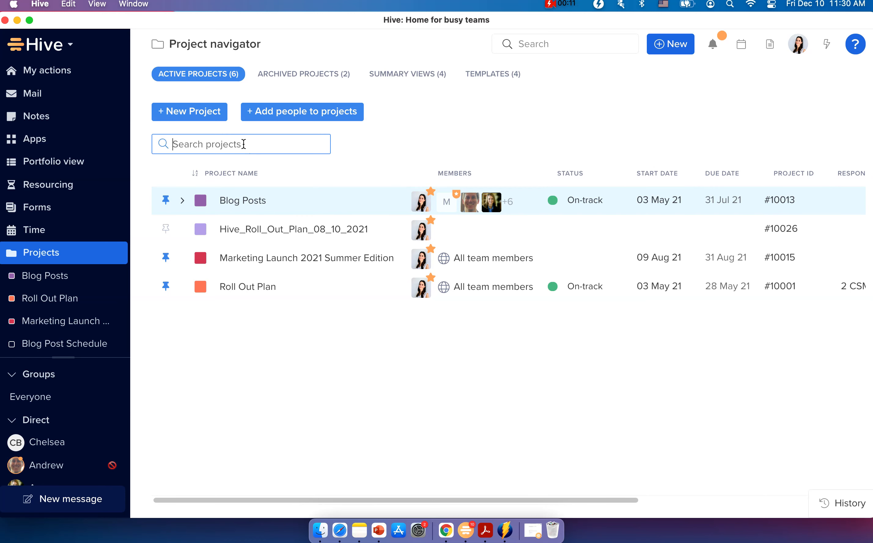
{"action": "type", "text": "1"}
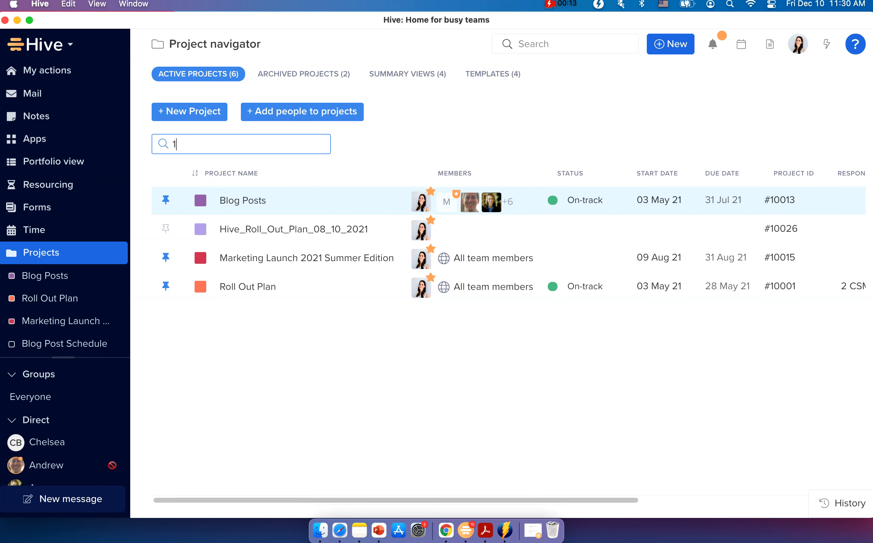
{"action": "type", "text": "0001"}
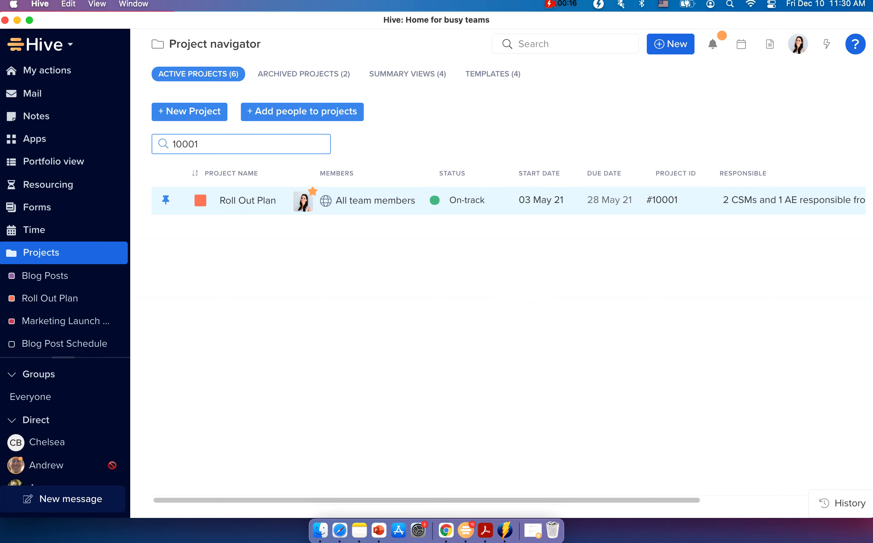
{"action": "mouse_move", "coordinate": [266, 206]}
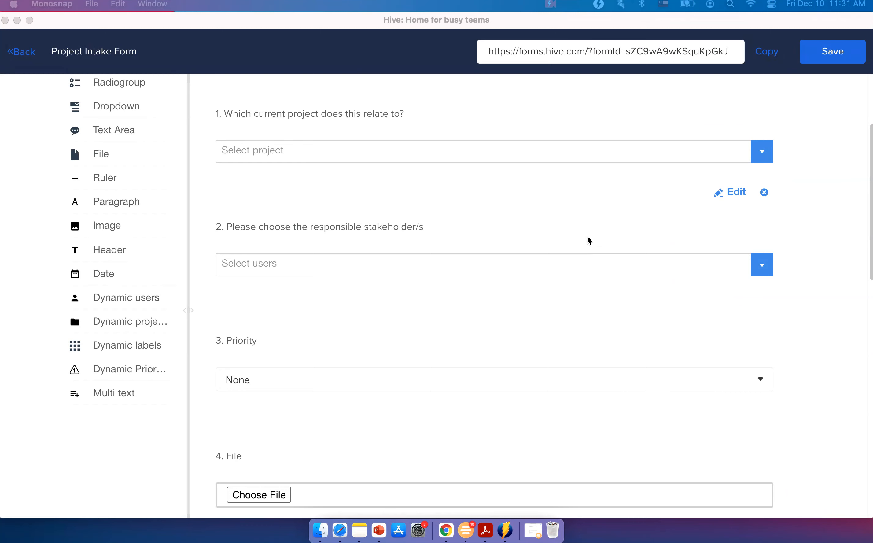
{"action": "mouse_move", "coordinate": [542, 271]}
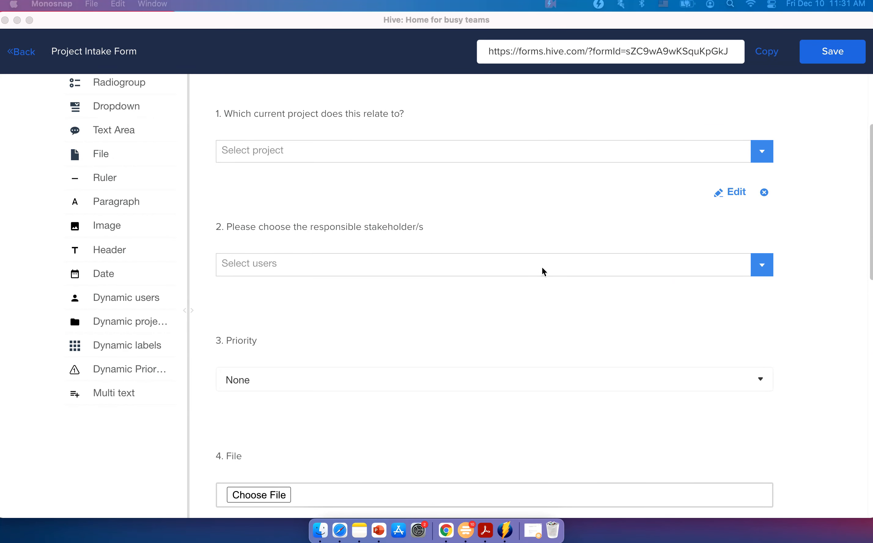
Step: Review the stakeholder question's survey settings, including title and visibility options
{"action": "left_click", "coordinate": [736, 192]}
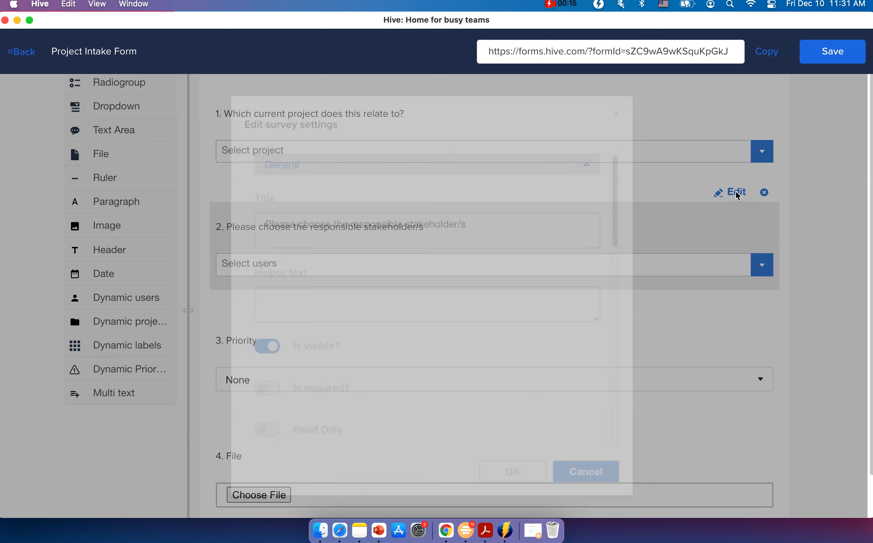
{"action": "left_click", "coordinate": [736, 192]}
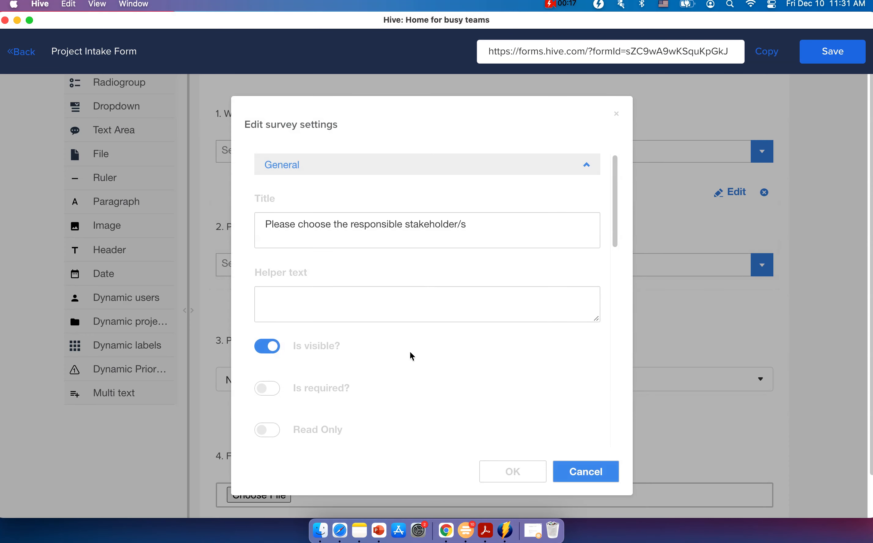
{"action": "scroll", "scroll_direction": "down", "scroll_amount": 3}
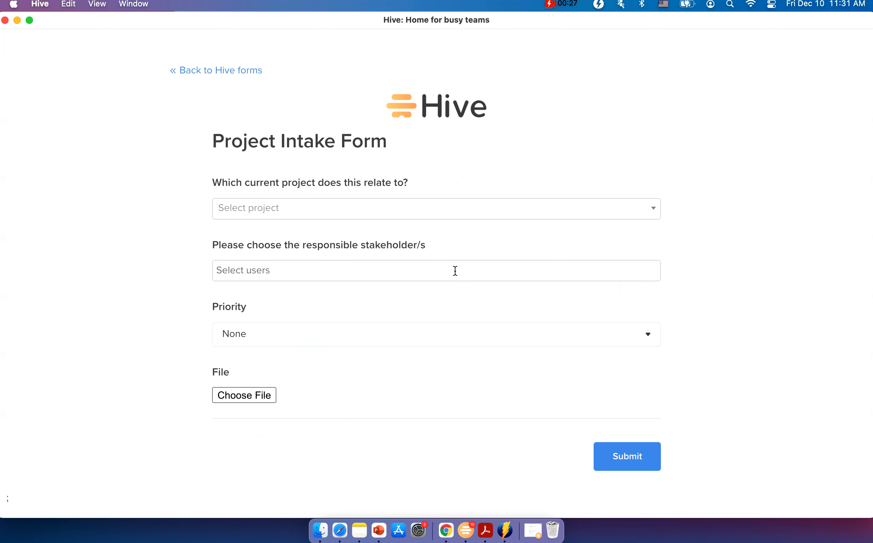
{"action": "left_click", "coordinate": [455, 272]}
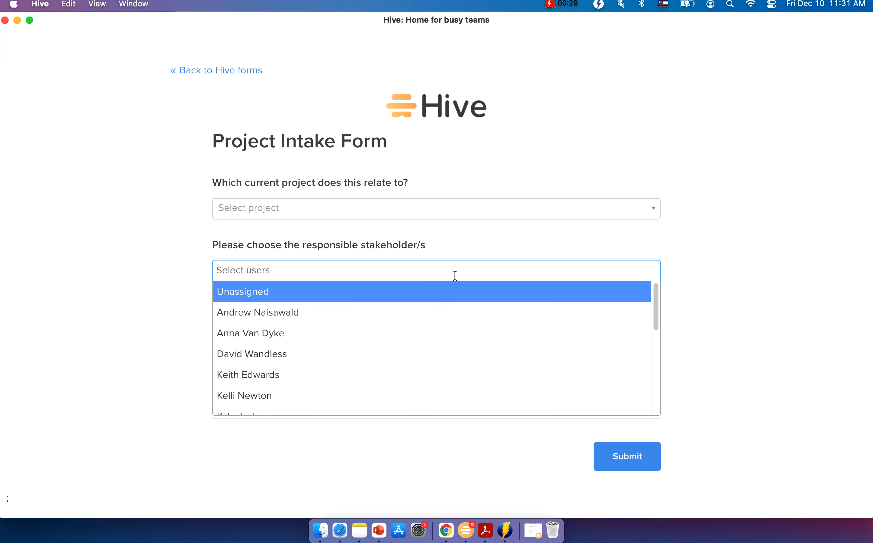
{"action": "left_click", "coordinate": [250, 333]}
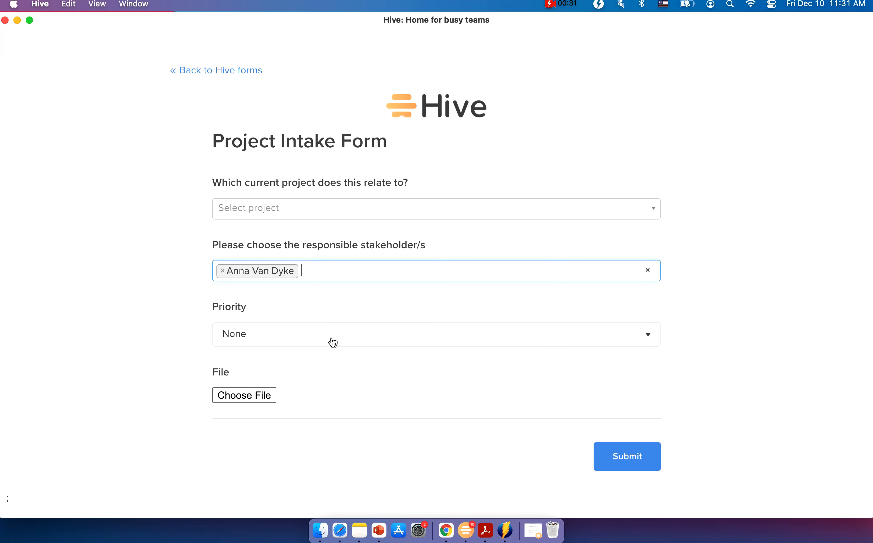
{"action": "left_click", "coordinate": [410, 270]}
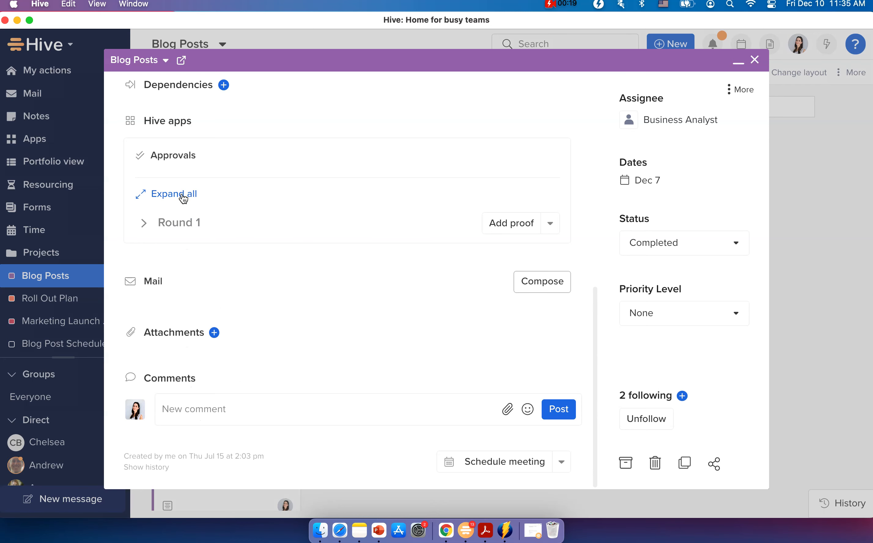
Step: Expand and collapse the Marketing, Admin and Ops approval stages, then move on to a Kanban card
{"action": "left_click", "coordinate": [173, 193]}
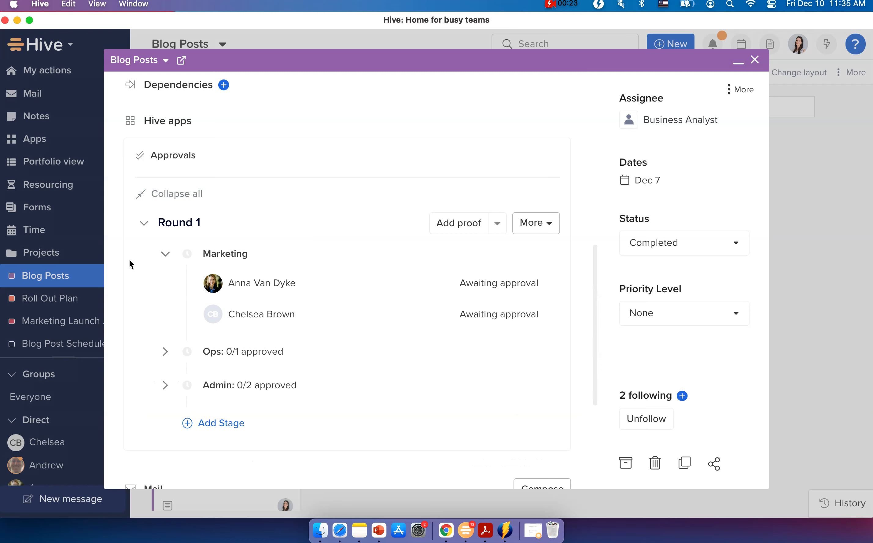
{"action": "left_click", "coordinate": [165, 254]}
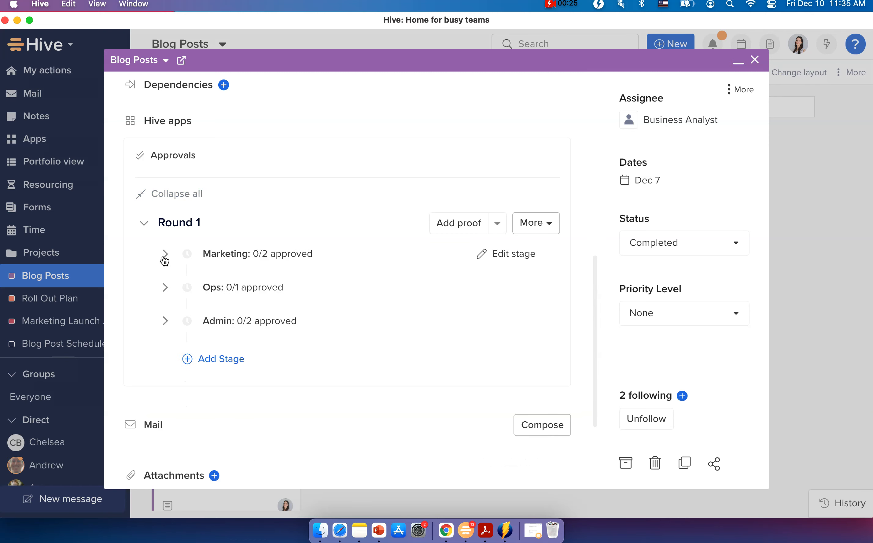
{"action": "left_click", "coordinate": [165, 287]}
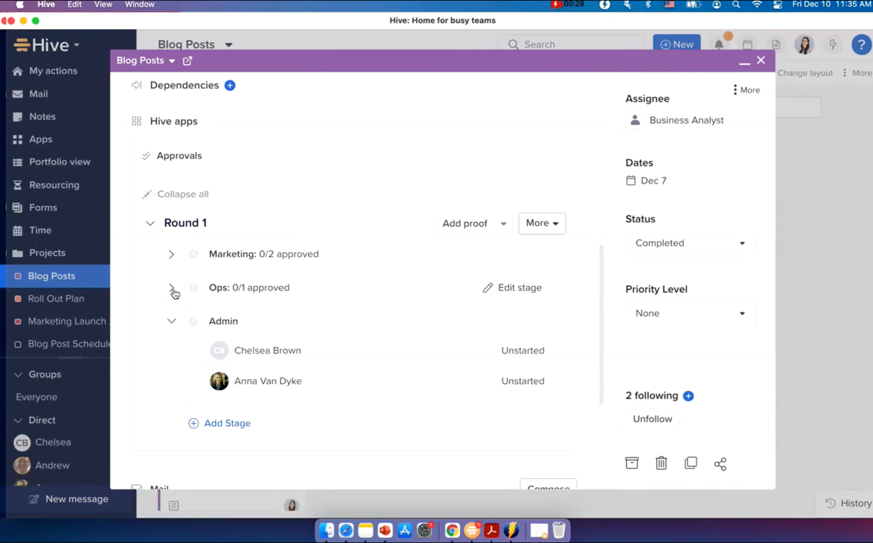
{"action": "left_click", "coordinate": [760, 60]}
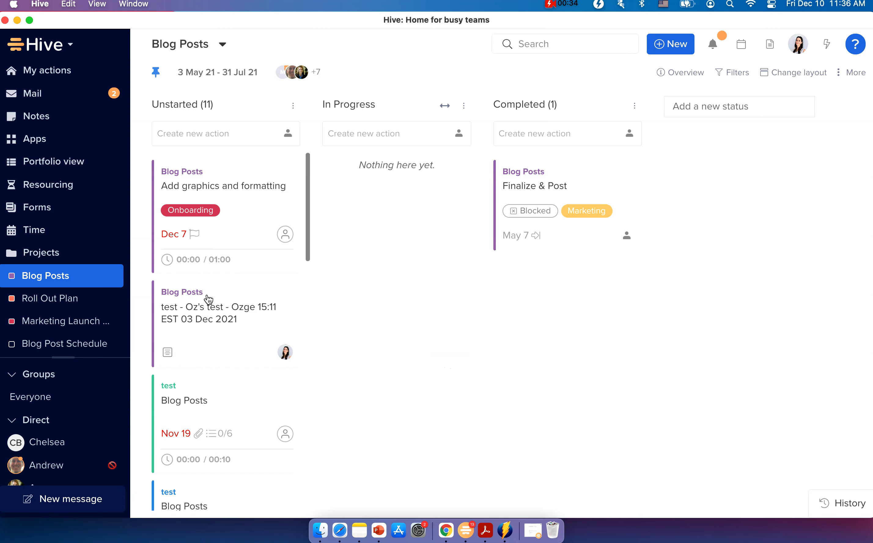
{"action": "left_click", "coordinate": [285, 234]}
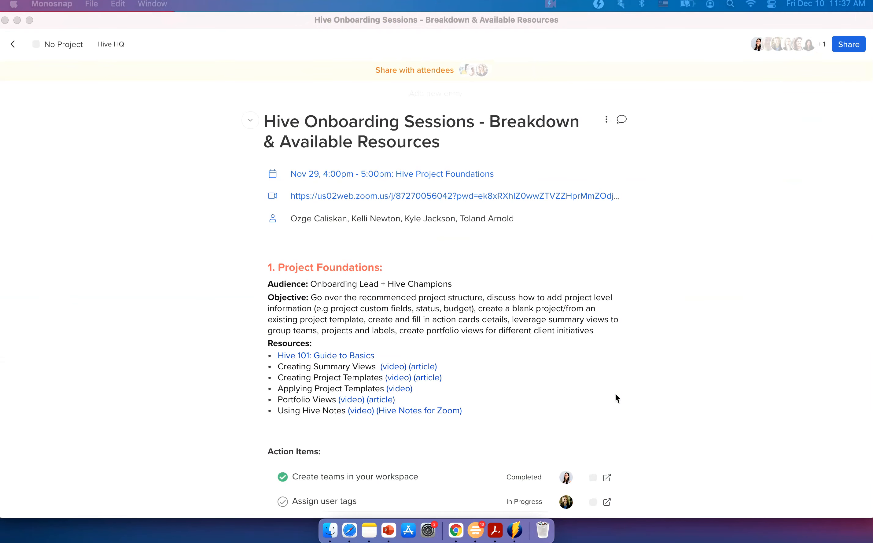
{"action": "mouse_move", "coordinate": [297, 448]}
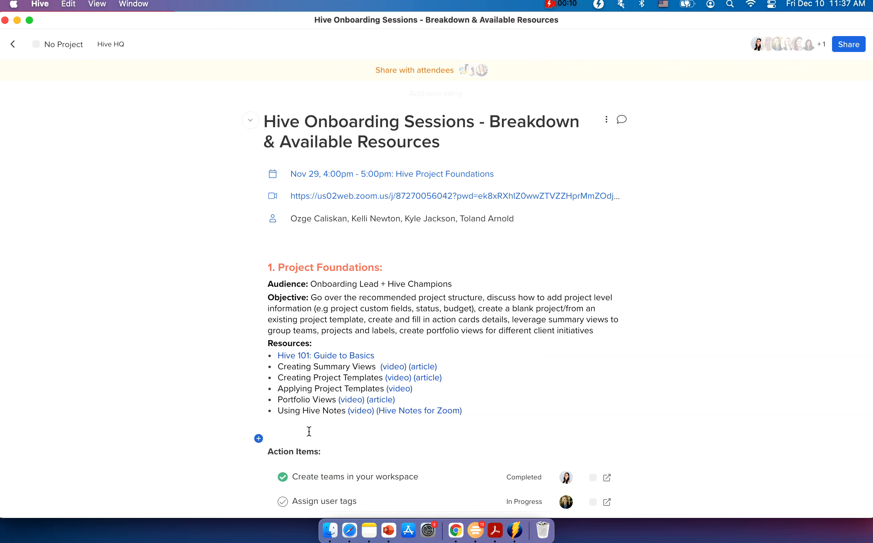
{"action": "type", "text": "@anna"}
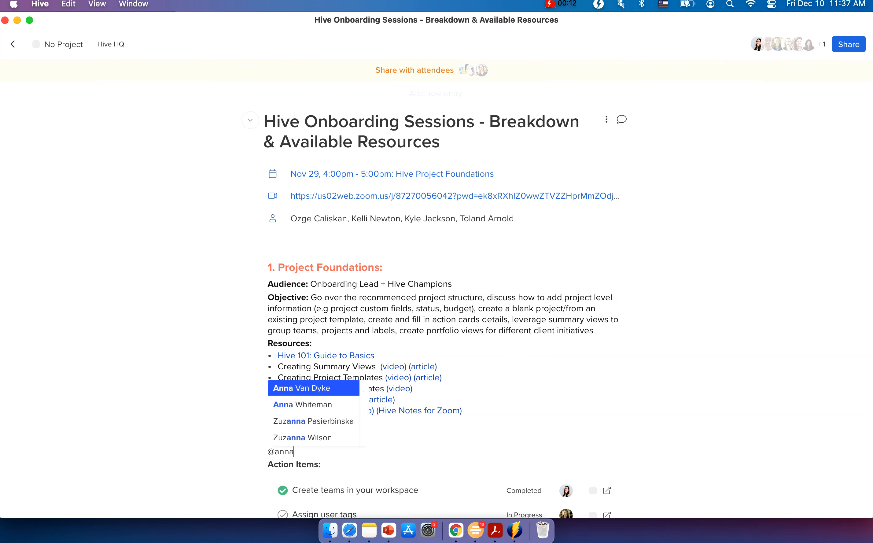